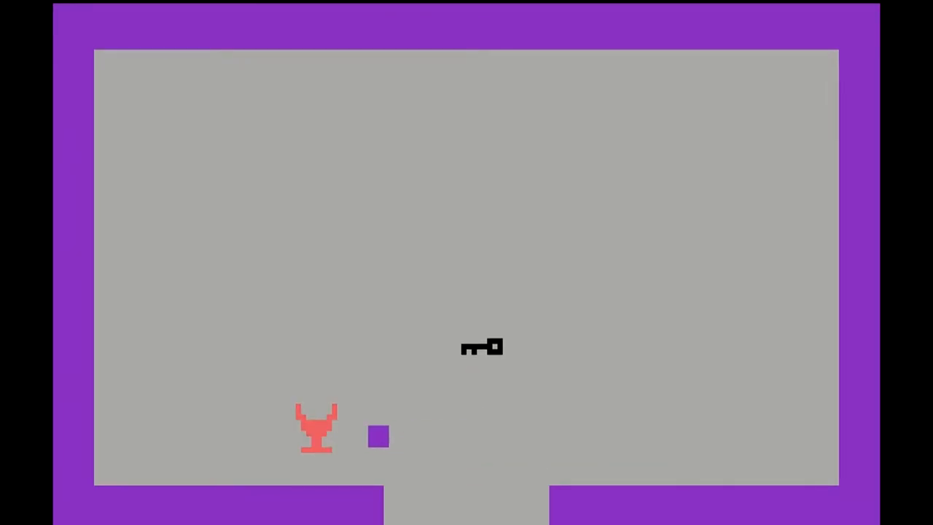
{"action": "key", "text": "Up"}
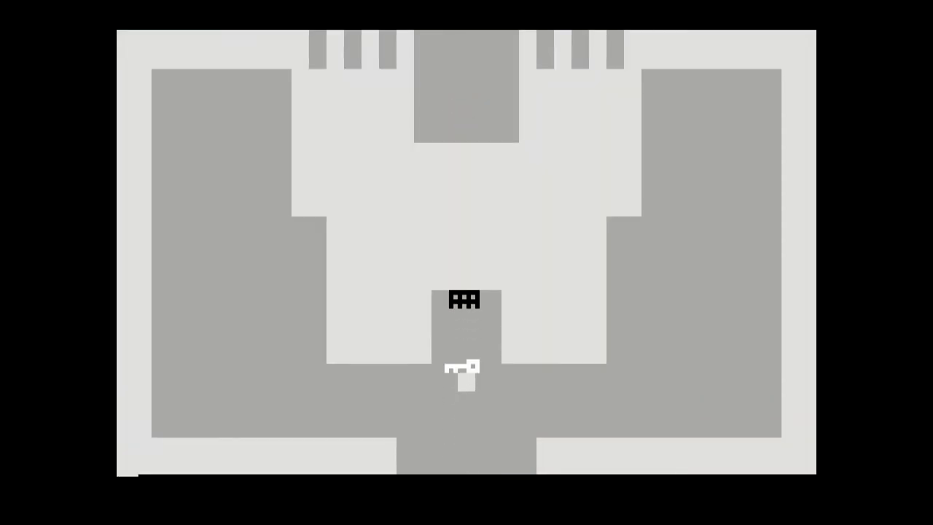
{"action": "key", "text": "Right"}
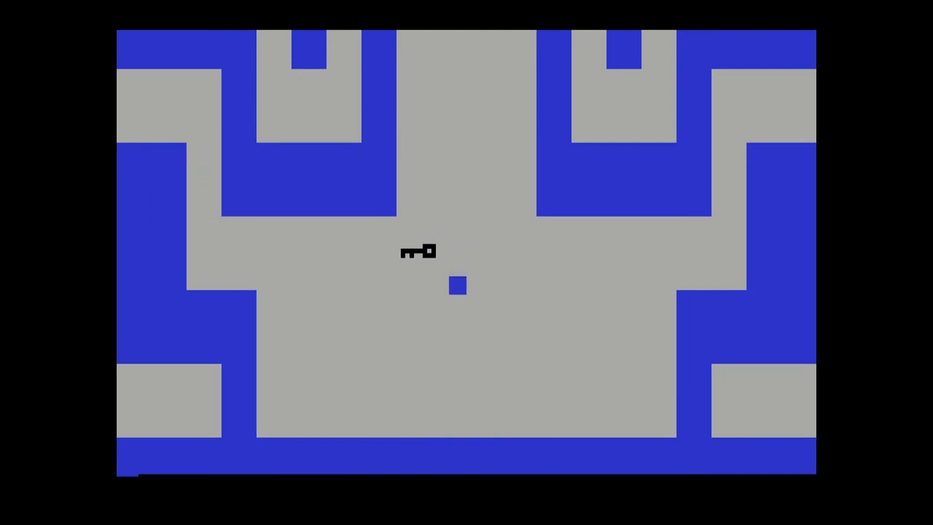
{"action": "key", "text": "Down"}
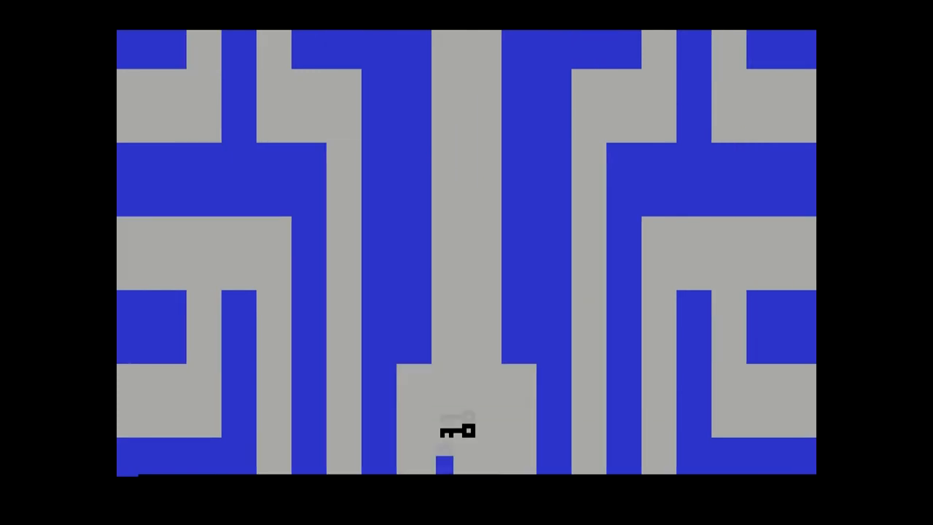